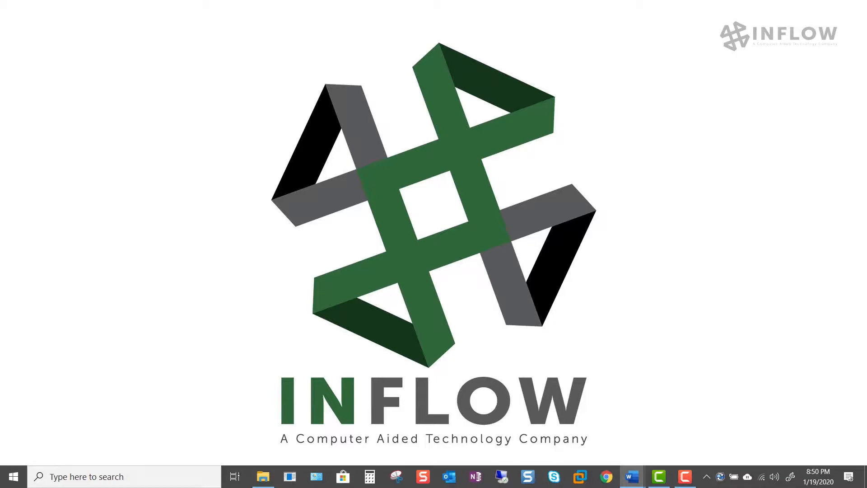
# - Show the vault's P-00006 DesignData folder containing the 10000239.SLDASM assembly
pyautogui.click(263, 477)
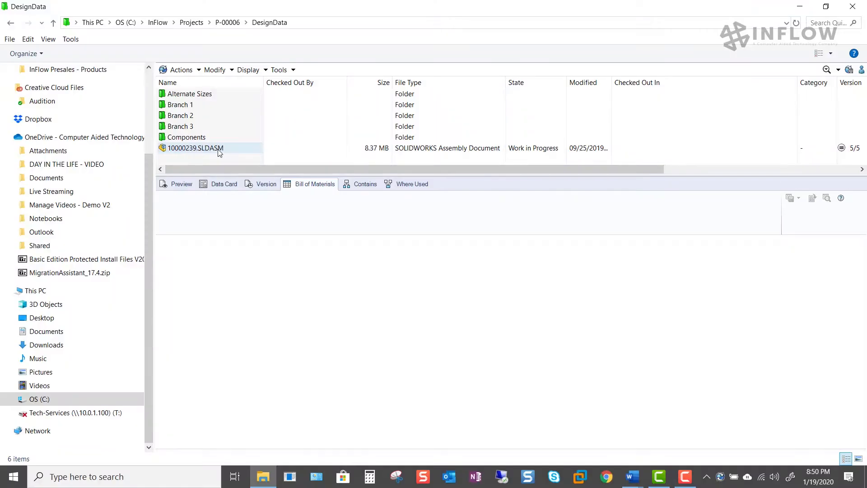
# - Select the 10000239 assembly and show its ENG-BOM for the Default configuration
pyautogui.click(195, 148)
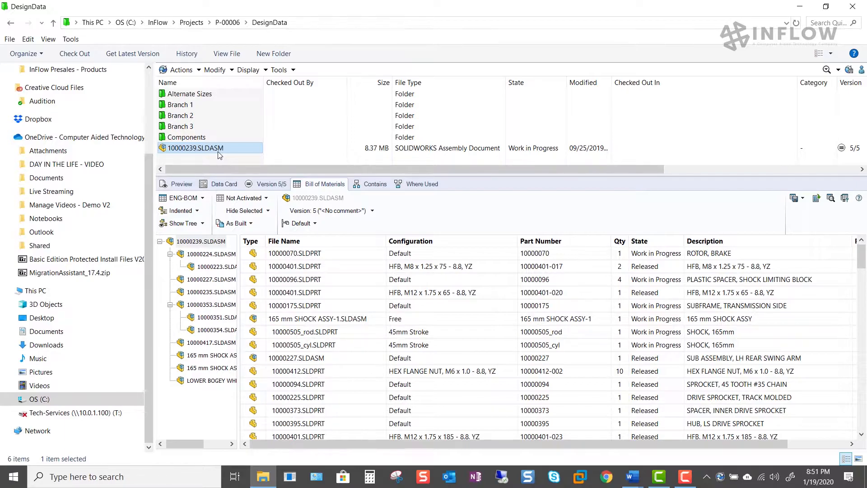
pyautogui.moveTo(488, 221)
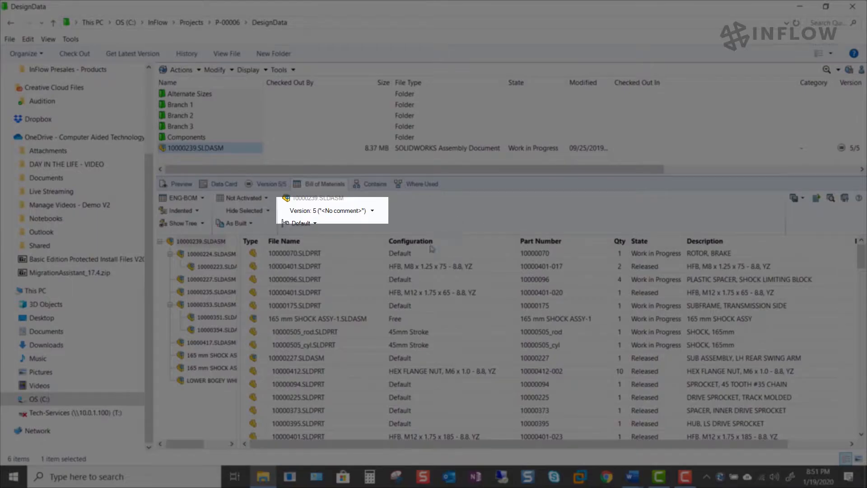
pyautogui.click(373, 210)
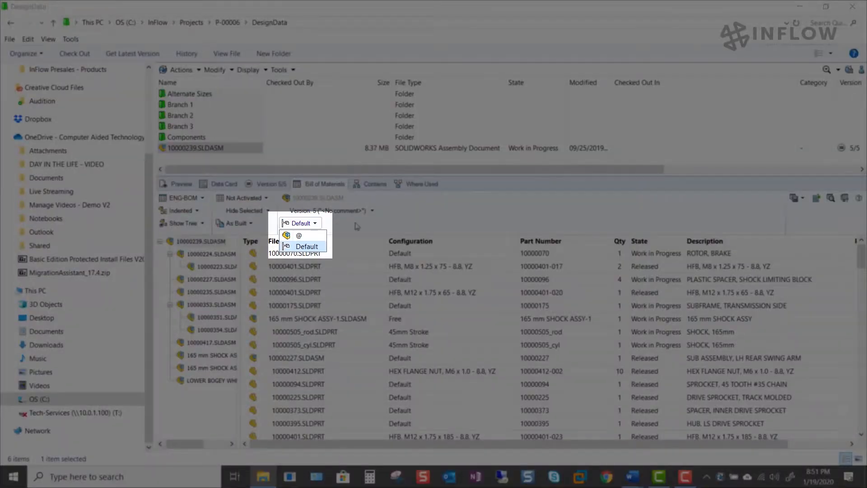
pyautogui.click(307, 246)
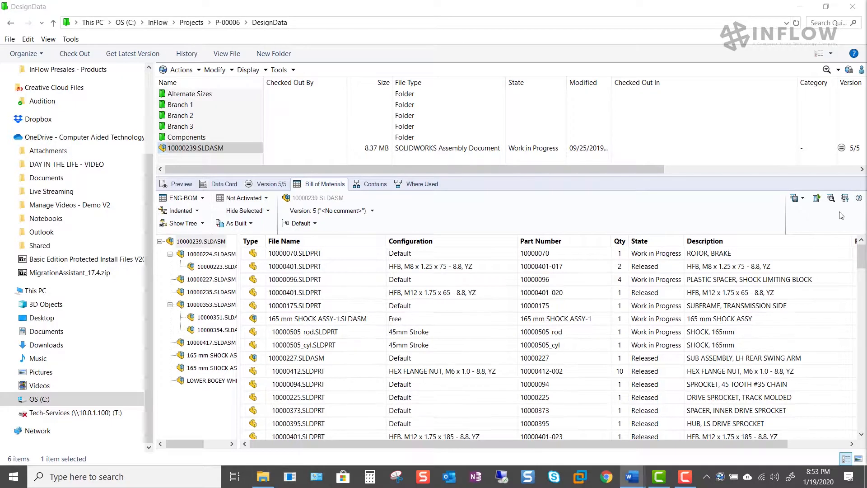
pyautogui.moveTo(845, 197)
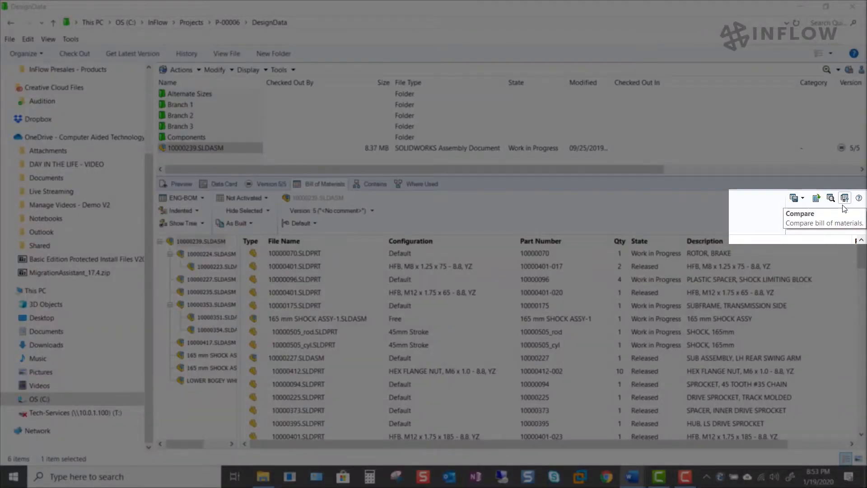
pyautogui.moveTo(816, 198)
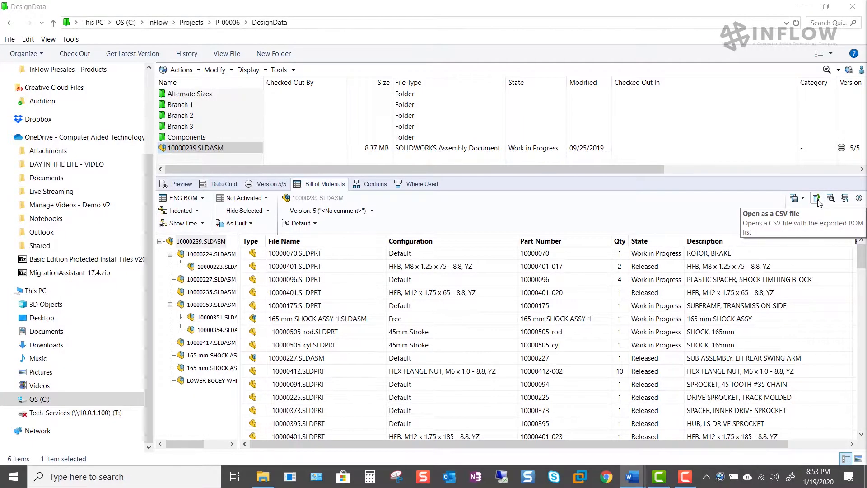
# - Export the BOM to a CSV file in Excel, including a Level column
pyautogui.click(815, 198)
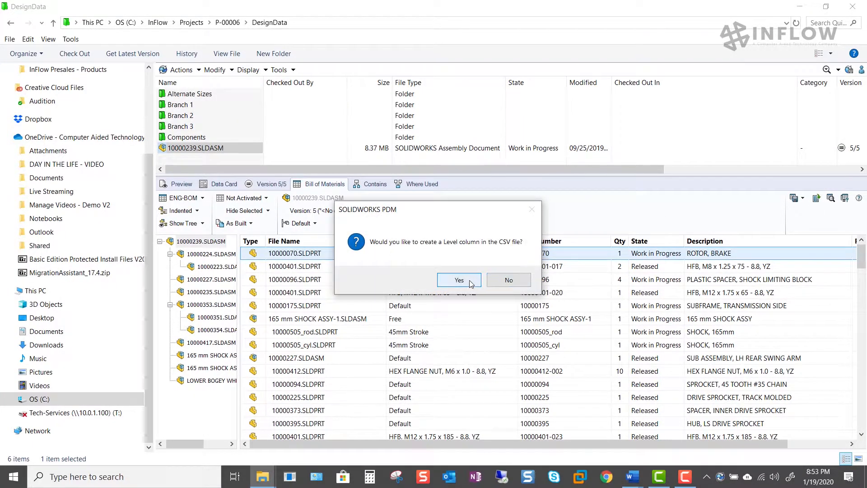
pyautogui.click(459, 280)
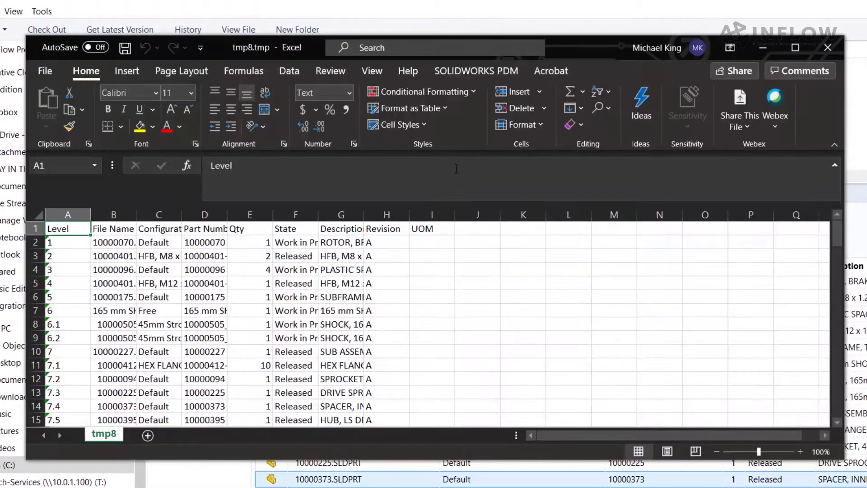
pyautogui.moveTo(773, 51)
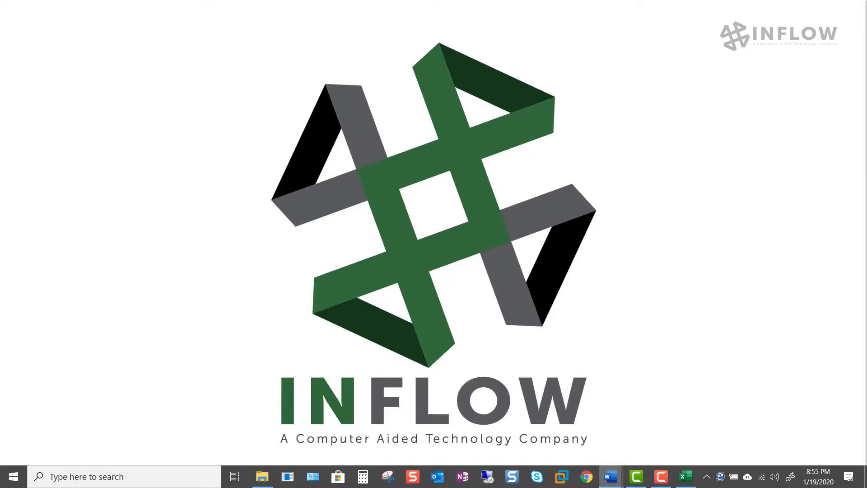
# - Search Windows for 'admin' and launch the SOLIDWORKS PDM Administration app
pyautogui.write('adm')
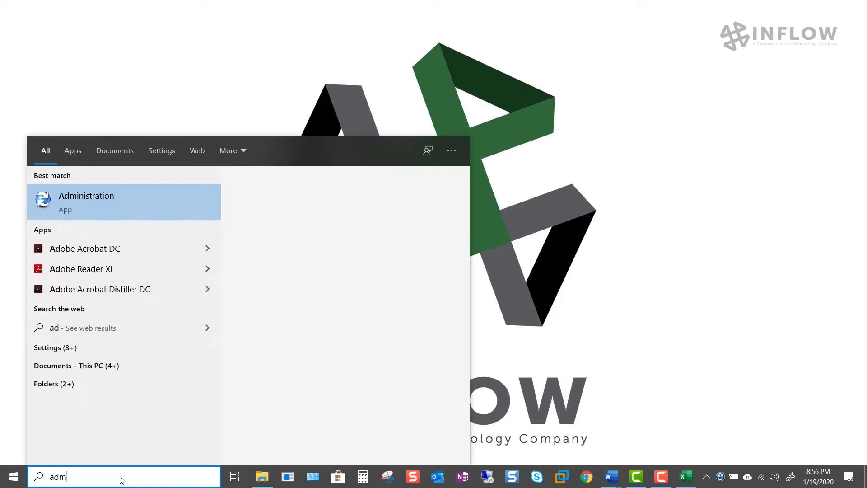
pyautogui.write('in')
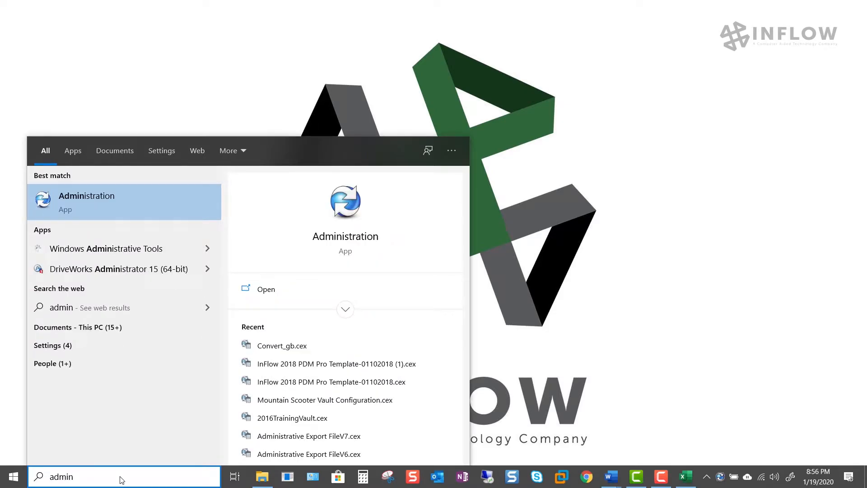
pyautogui.click(87, 195)
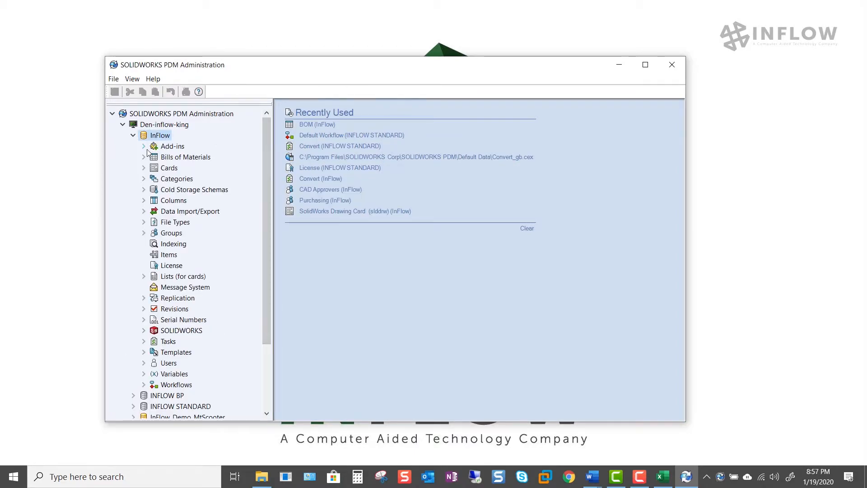
# - Create a new bill of materials named Purchasing BOM and review its available types
pyautogui.click(145, 158)
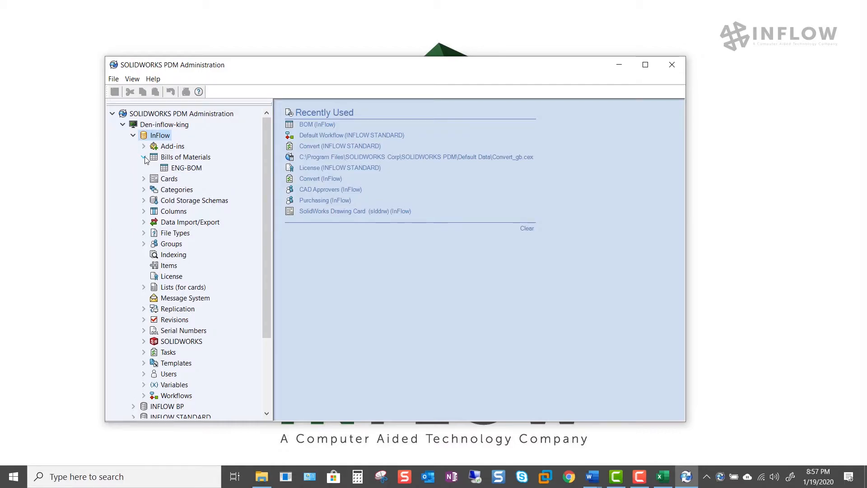
pyautogui.rightClick(185, 158)
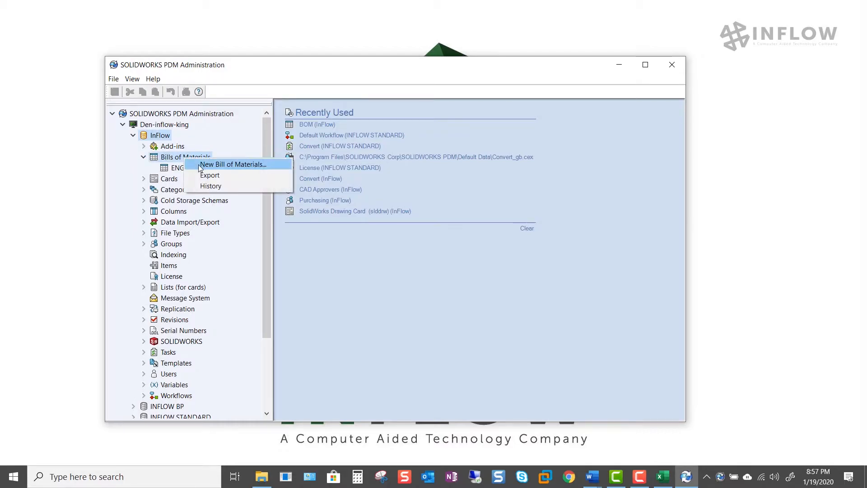
pyautogui.click(232, 164)
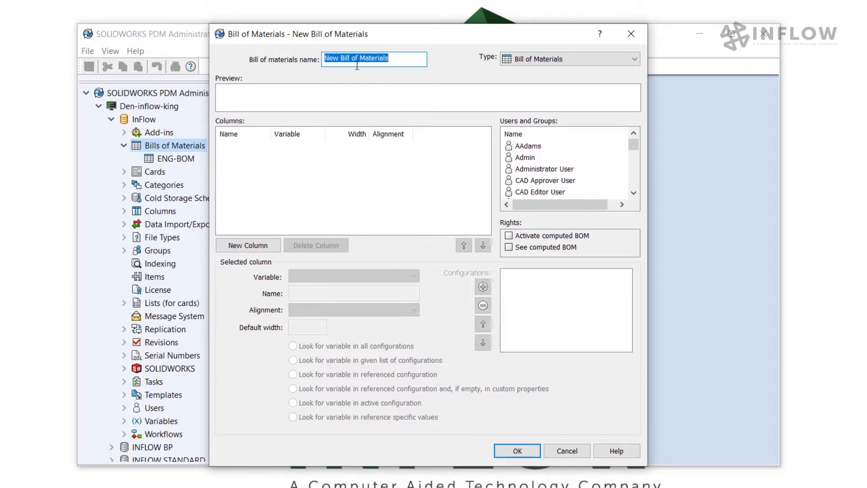
pyautogui.write('Purchasing BOM')
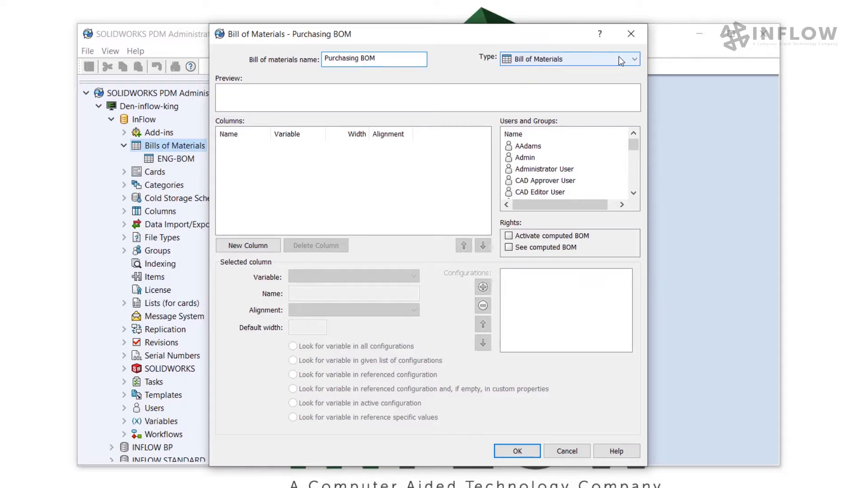
pyautogui.click(636, 59)
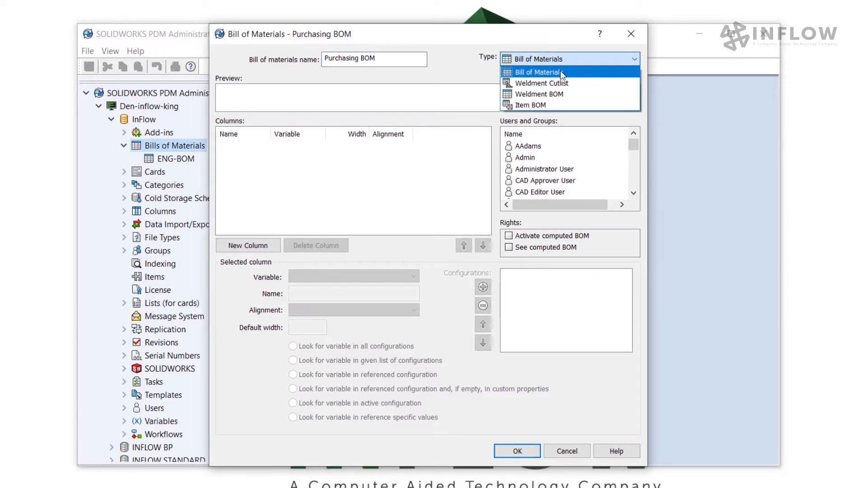
pyautogui.moveTo(555, 84)
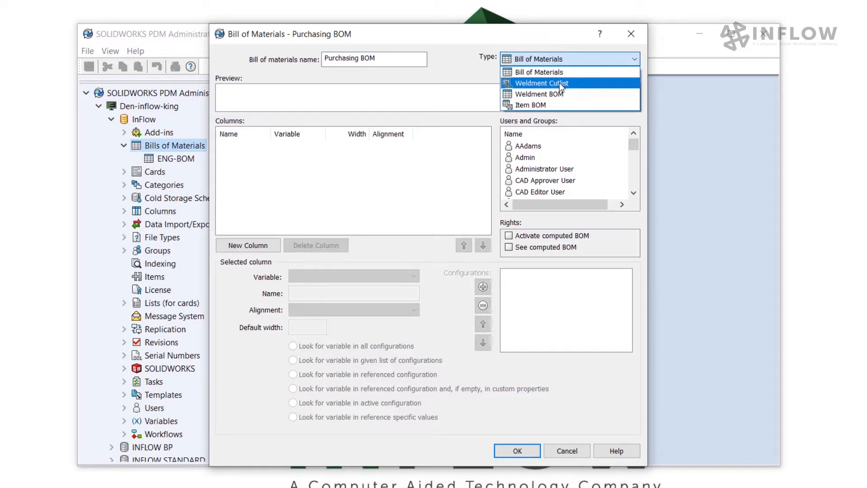
pyautogui.moveTo(553, 94)
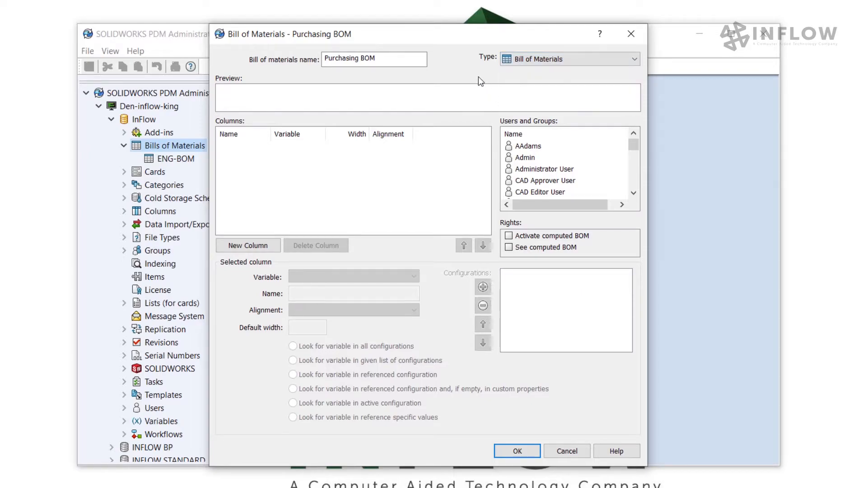
pyautogui.moveTo(290, 215)
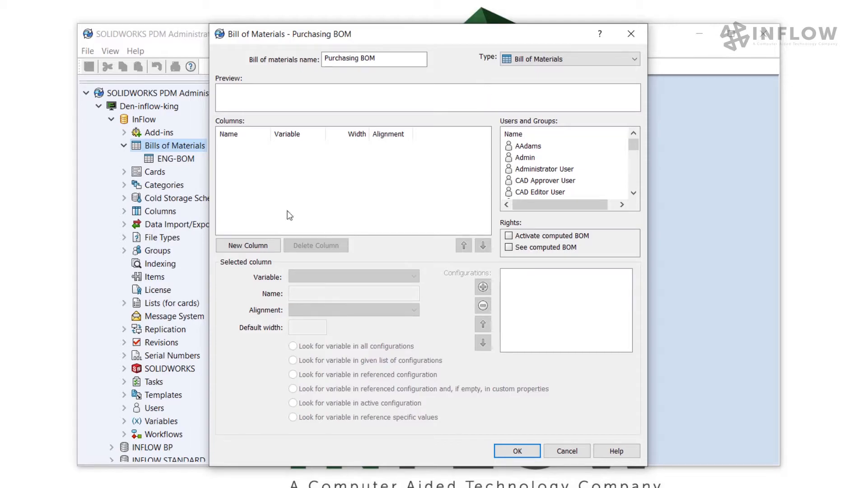
# - Add a first column named Eng Description based on the Description variable
pyautogui.click(248, 246)
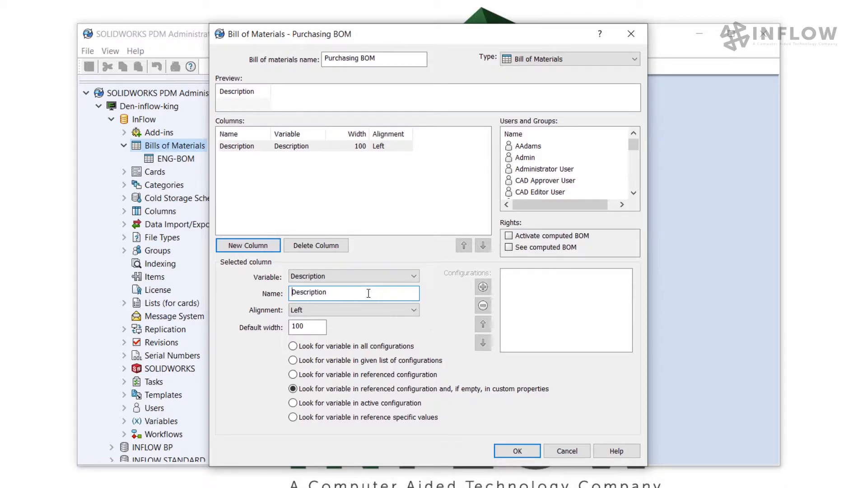
pyautogui.write('Eng Description')
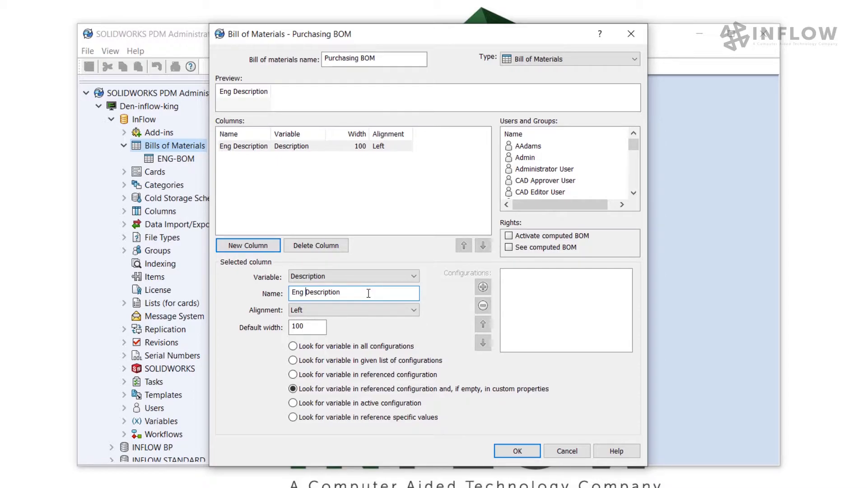
pyautogui.click(414, 310)
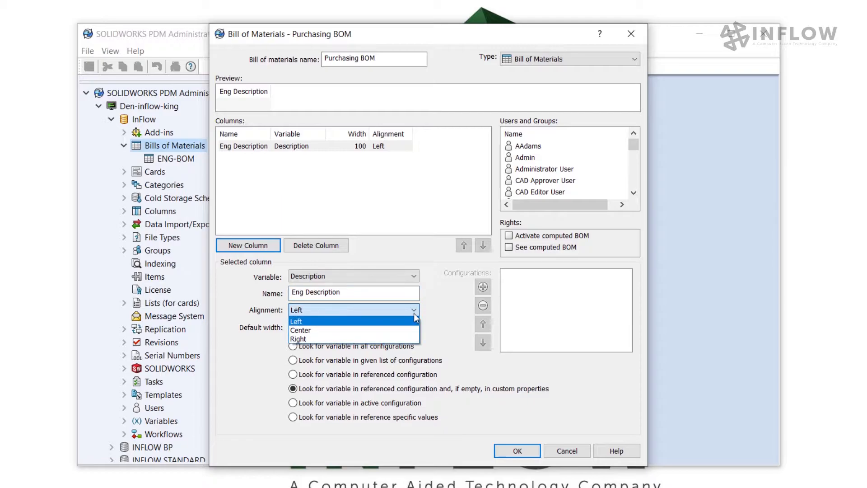
pyautogui.moveTo(414, 325)
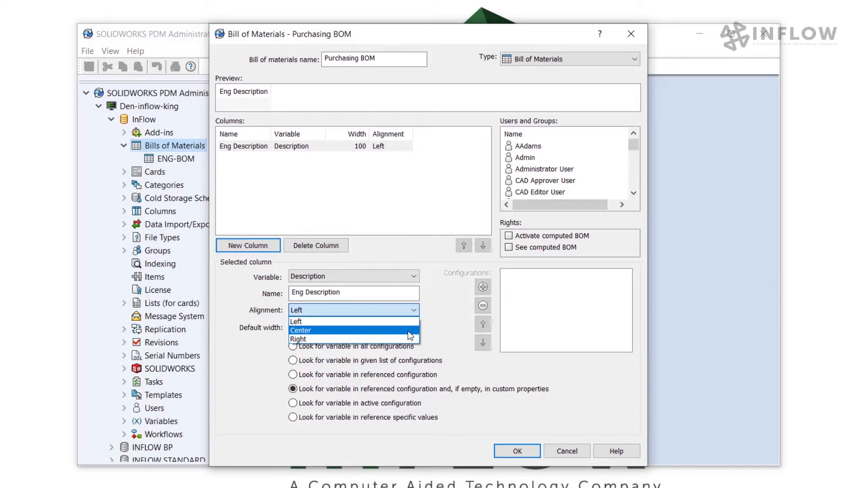
pyautogui.moveTo(410, 336)
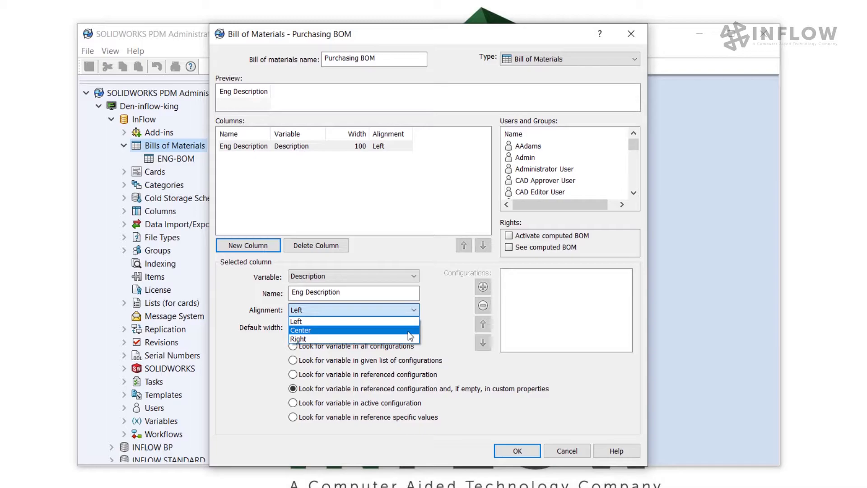
# - Keep Eng Description left-aligned and add a QTY column based on Reference Count
pyautogui.click(315, 322)
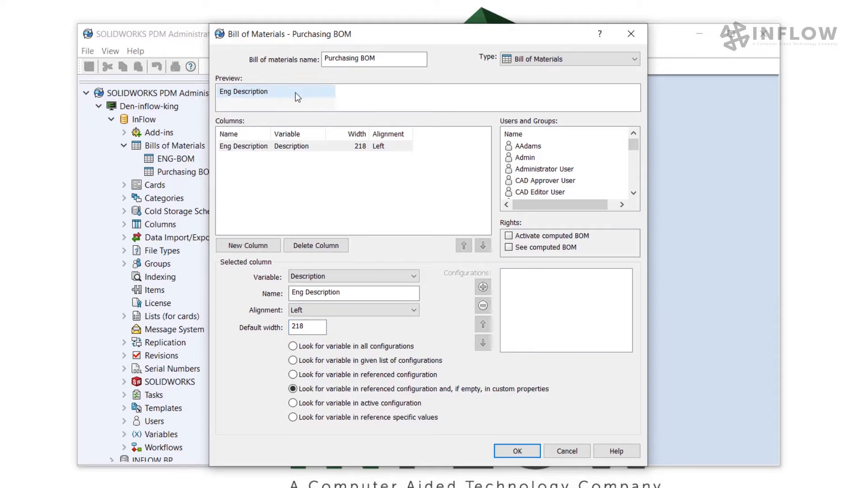
pyautogui.moveTo(333, 92)
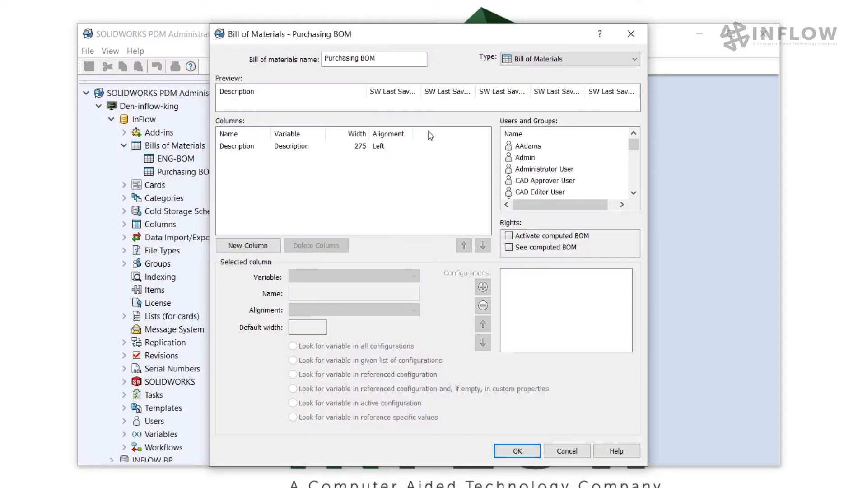
pyautogui.click(247, 246)
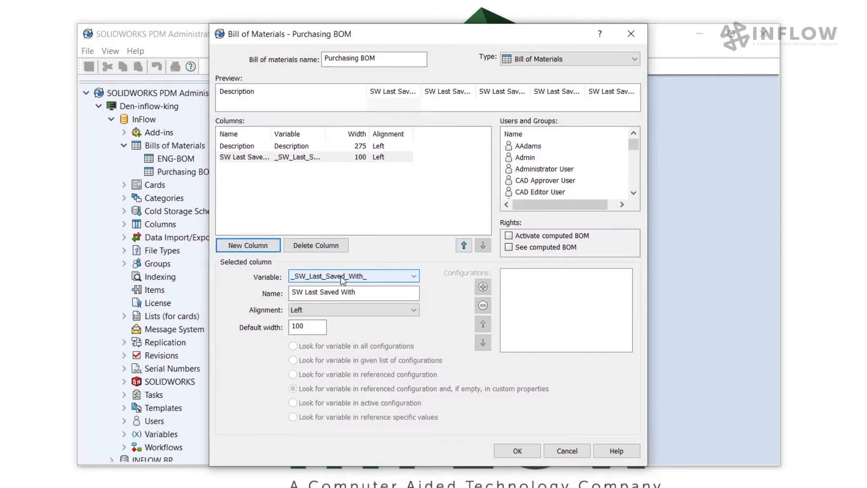
pyautogui.click(412, 277)
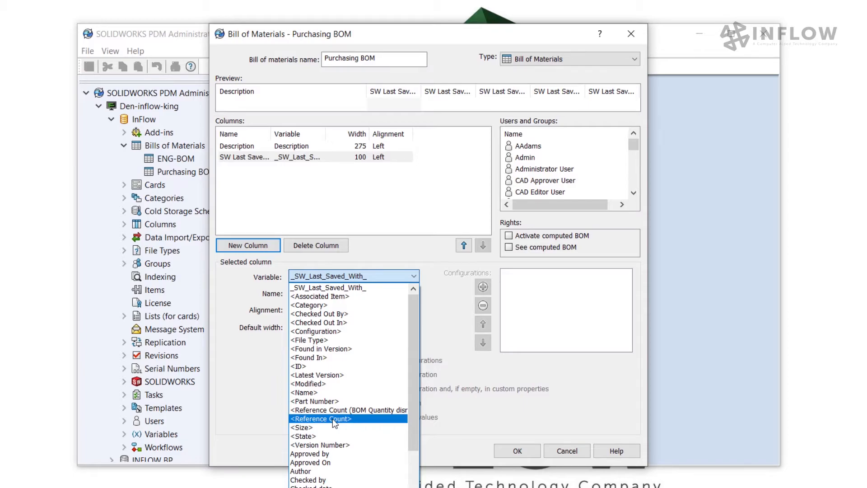
pyautogui.click(320, 418)
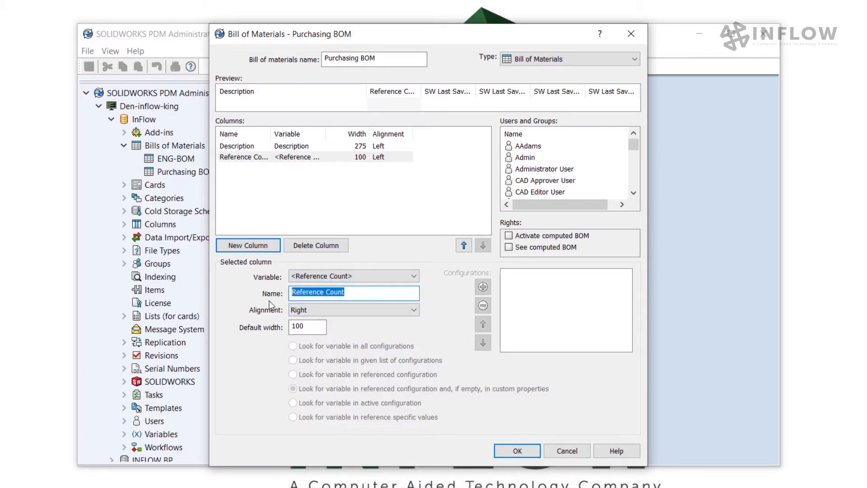
pyautogui.write('QTY')
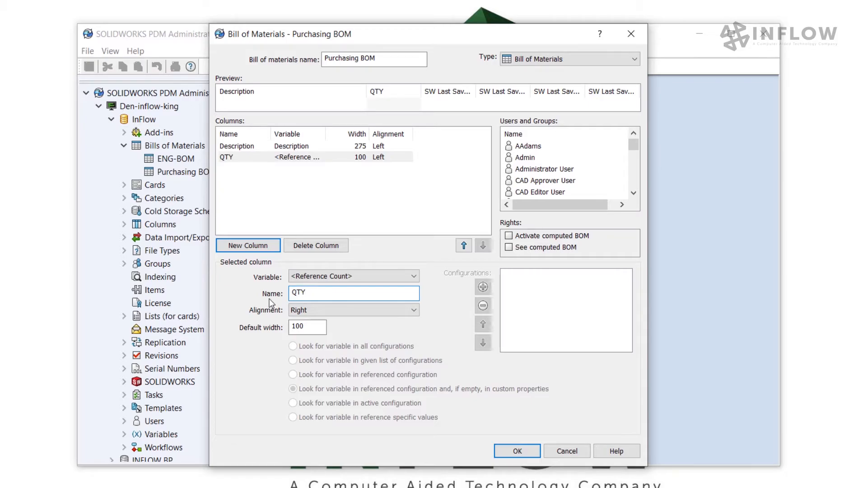
# - Centre the QTY column and set its default width to 50
pyautogui.click(354, 292)
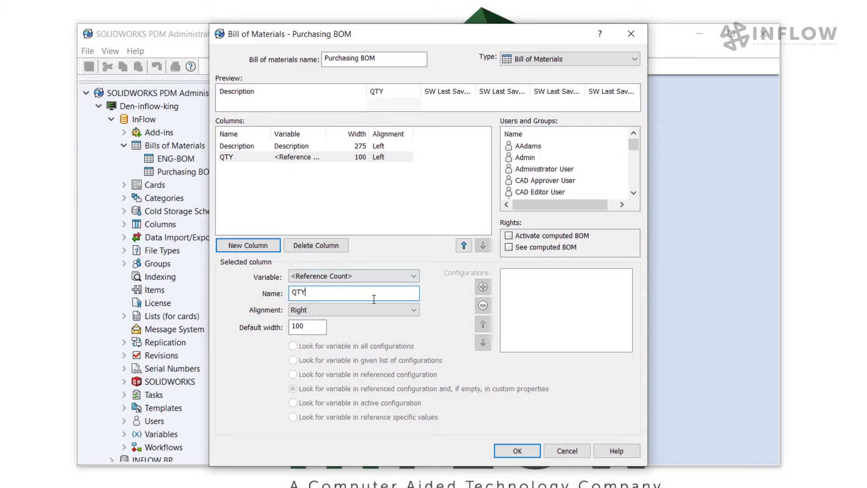
pyautogui.click(353, 310)
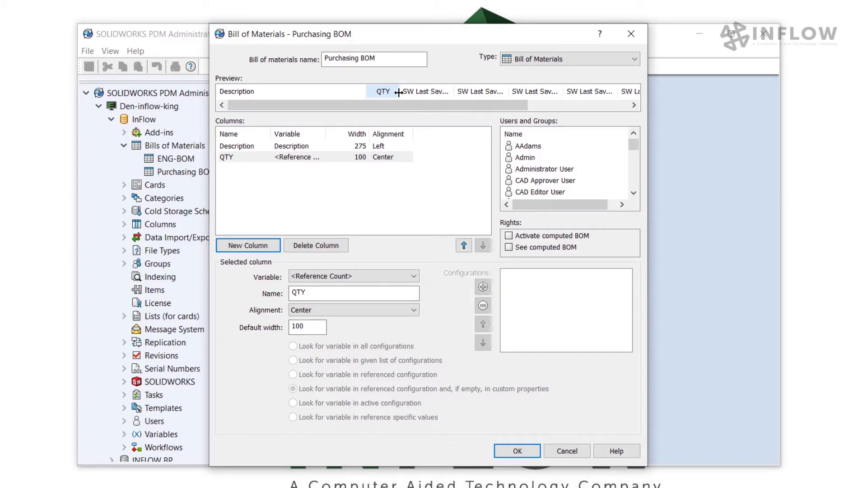
pyautogui.write('42')
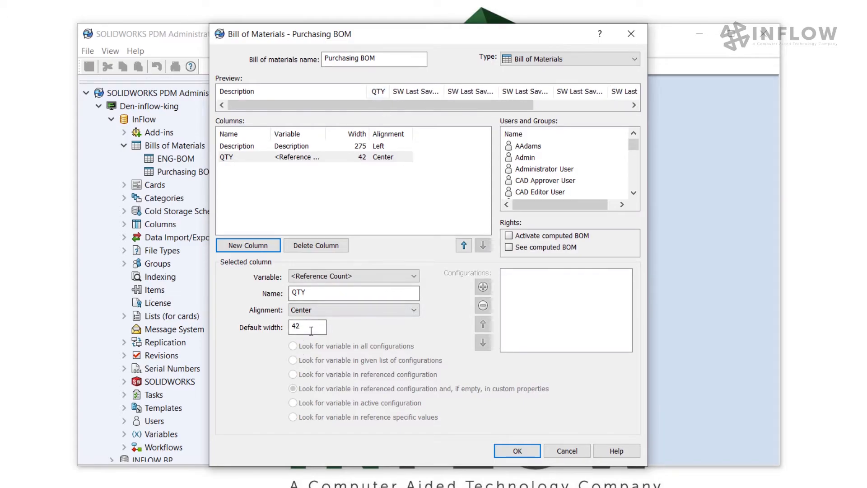
pyautogui.write('50')
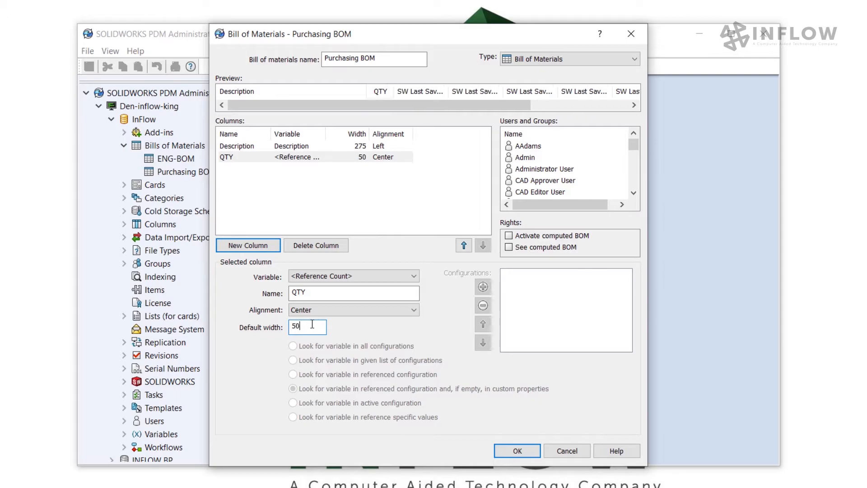
pyautogui.click(237, 146)
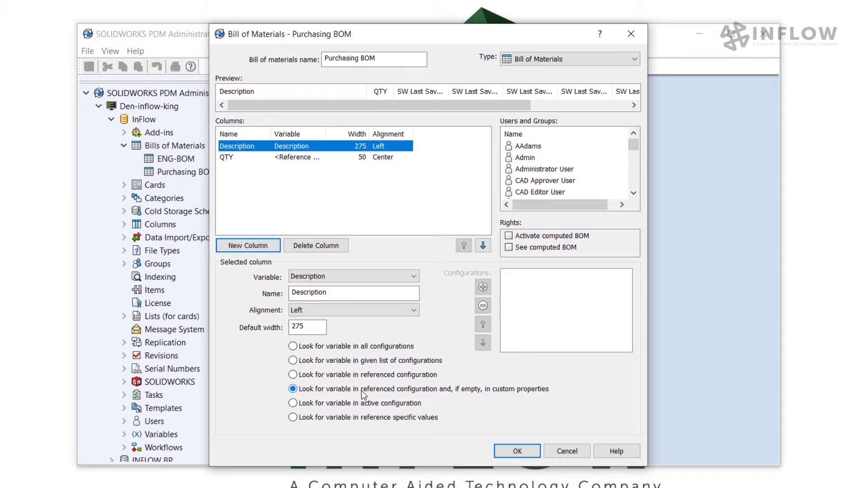
pyautogui.moveTo(353, 383)
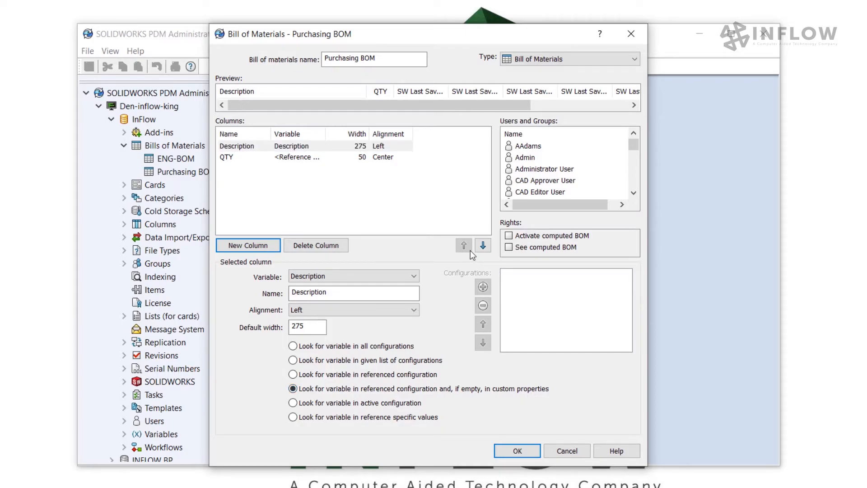
# - Add Vendor, Material, Part Number and UOM columns, removing an extra Number column
pyautogui.click(248, 245)
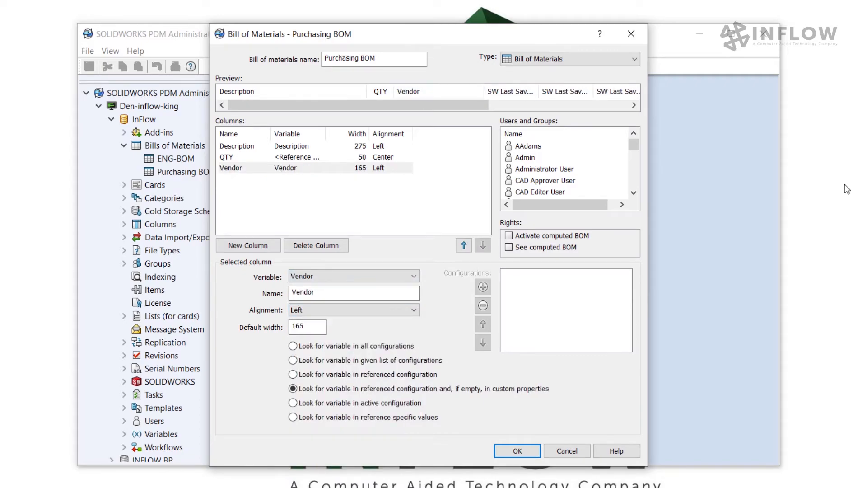
pyautogui.click(248, 246)
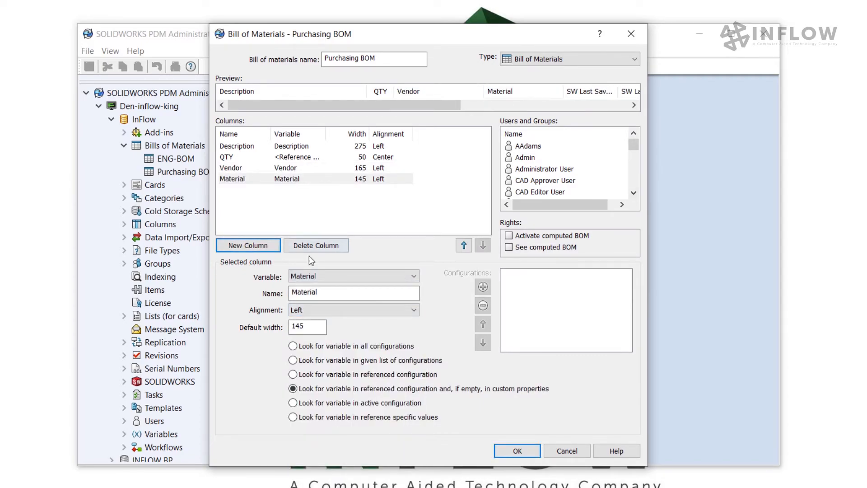
pyautogui.click(247, 245)
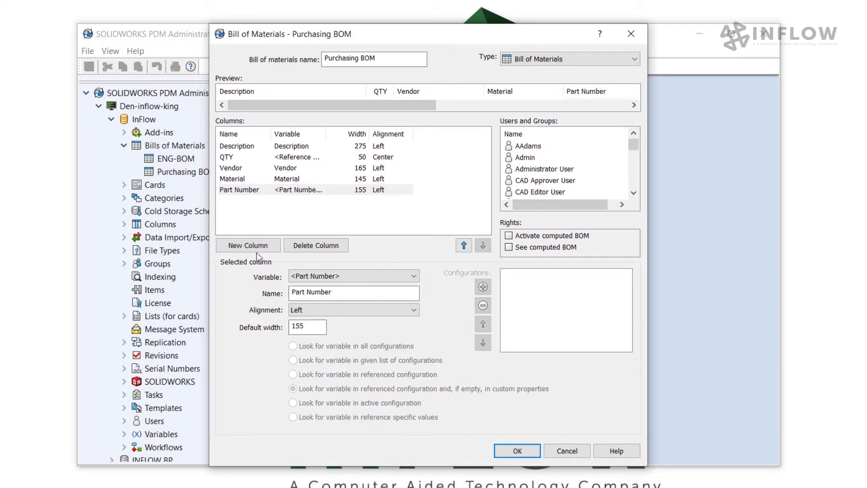
pyautogui.click(247, 246)
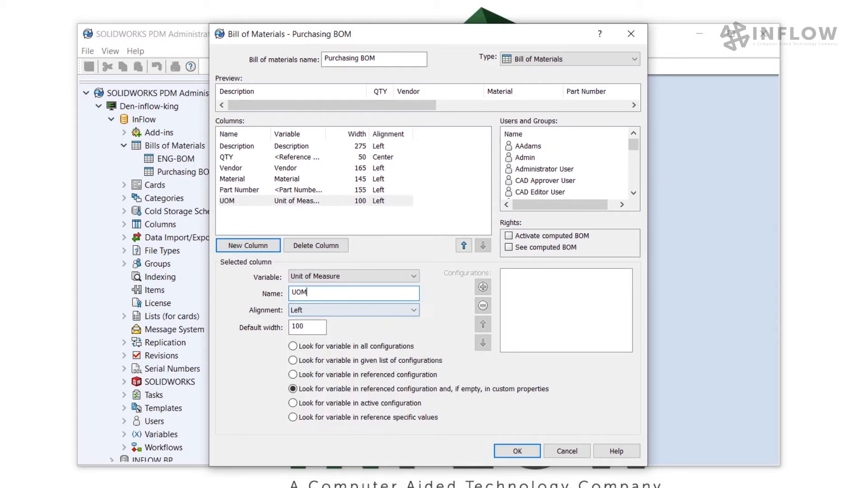
pyautogui.click(247, 245)
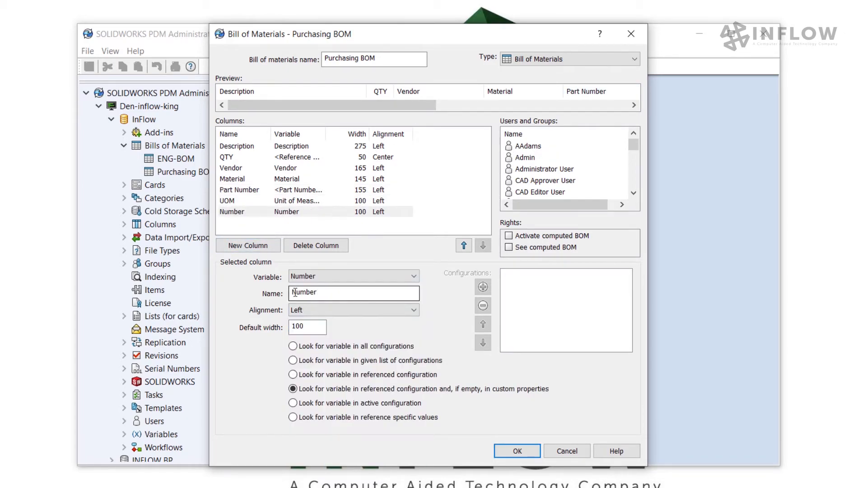
pyautogui.click(464, 246)
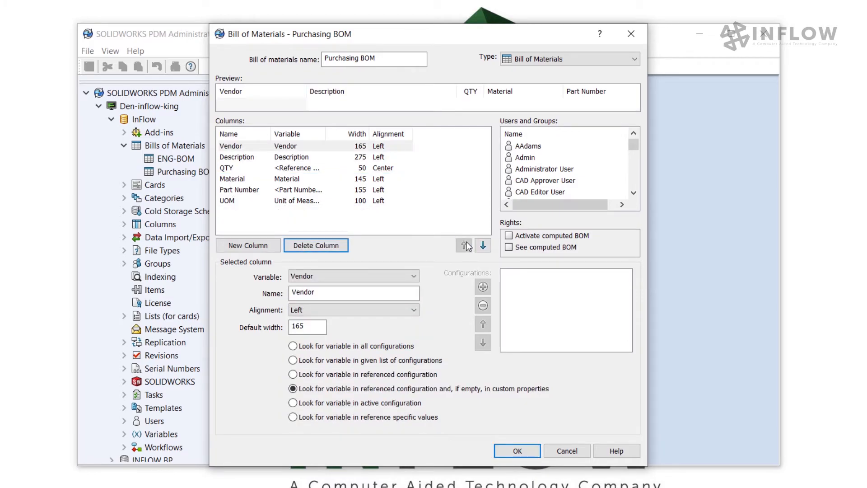
pyautogui.moveTo(483, 245)
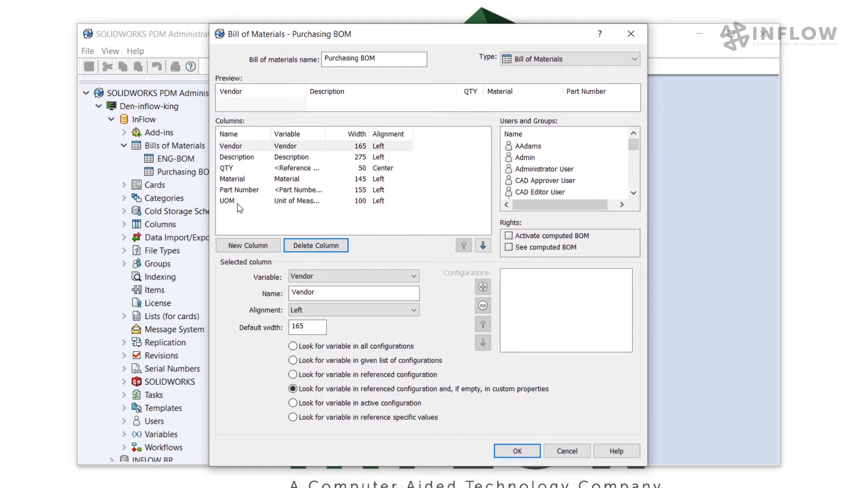
# - Move Material and Part Number up beneath Vendor to give the final column order
pyautogui.click(232, 179)
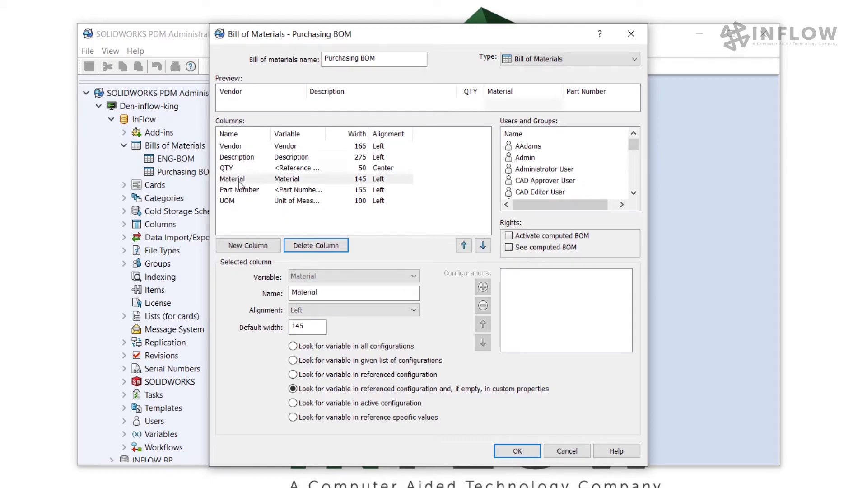
pyautogui.click(464, 246)
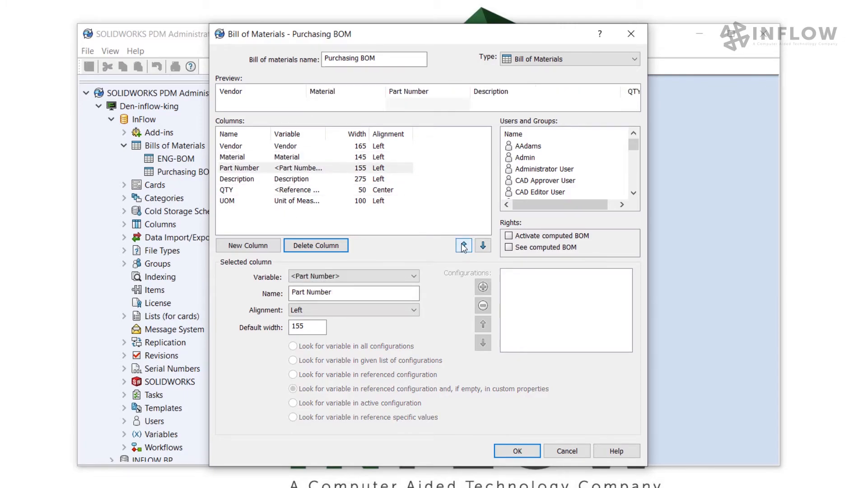
pyautogui.click(227, 190)
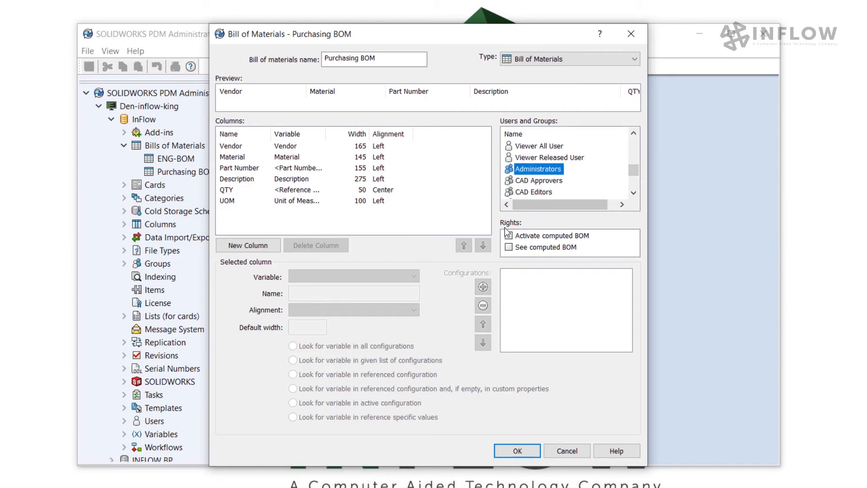
# - Grant Administrators the computed-BOM rights and save the Purchasing BOM definition
pyautogui.click(507, 235)
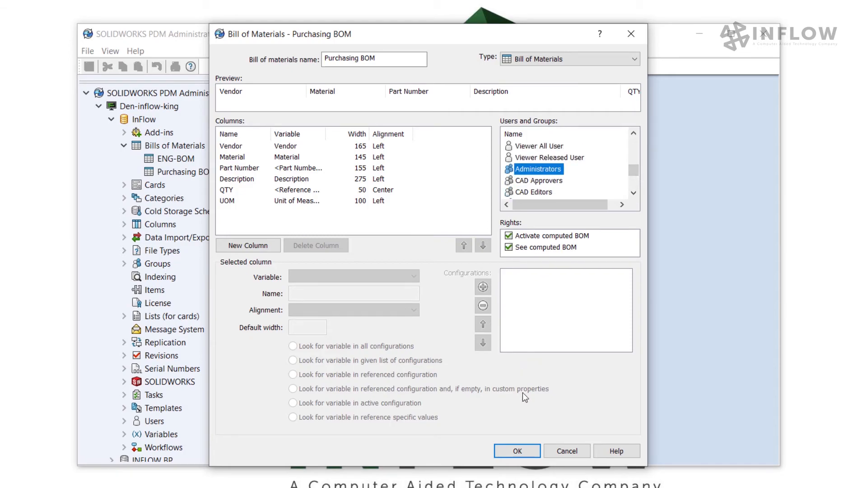
pyautogui.moveTo(516, 430)
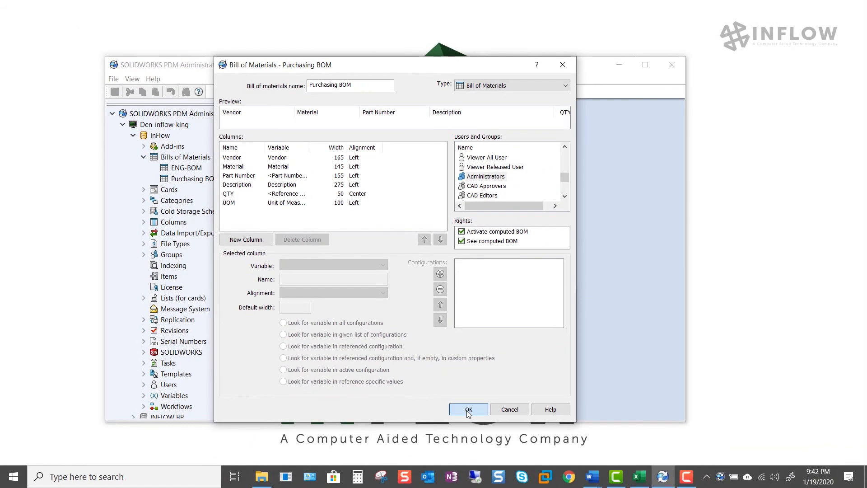
pyautogui.click(468, 409)
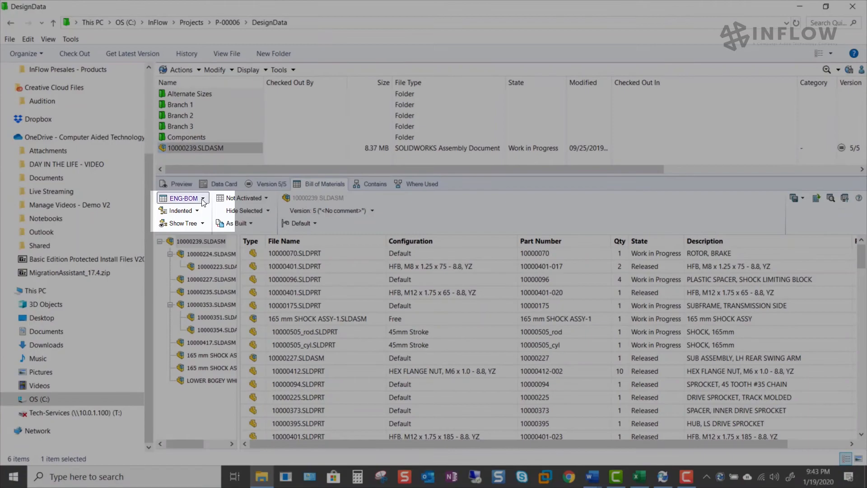
# - Switch the assembly's Bill of Materials view to the Purchasing BOM column set
pyautogui.click(204, 198)
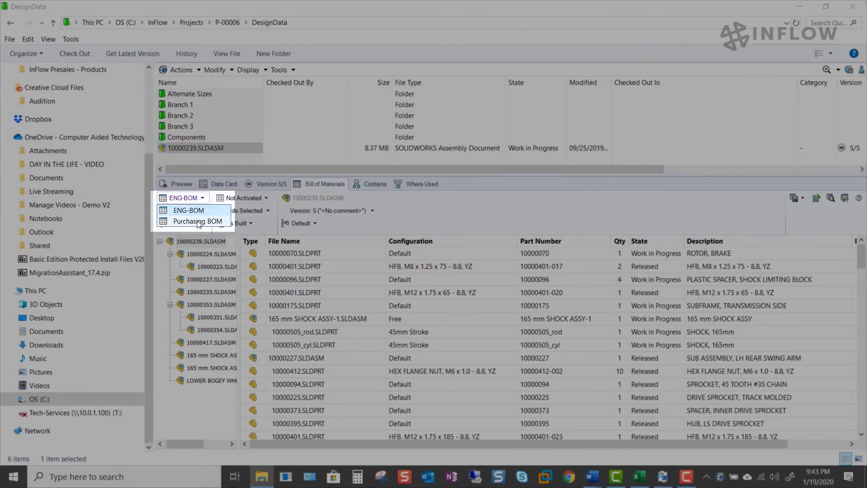
pyautogui.moveTo(203, 226)
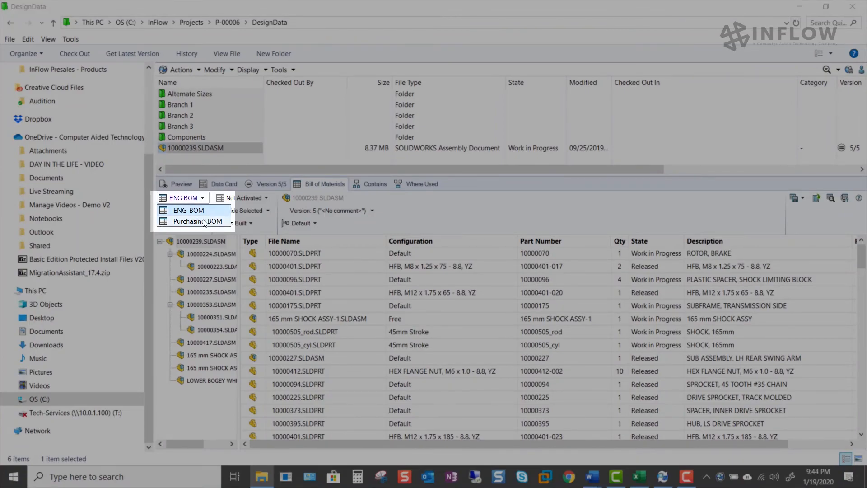
pyautogui.click(197, 221)
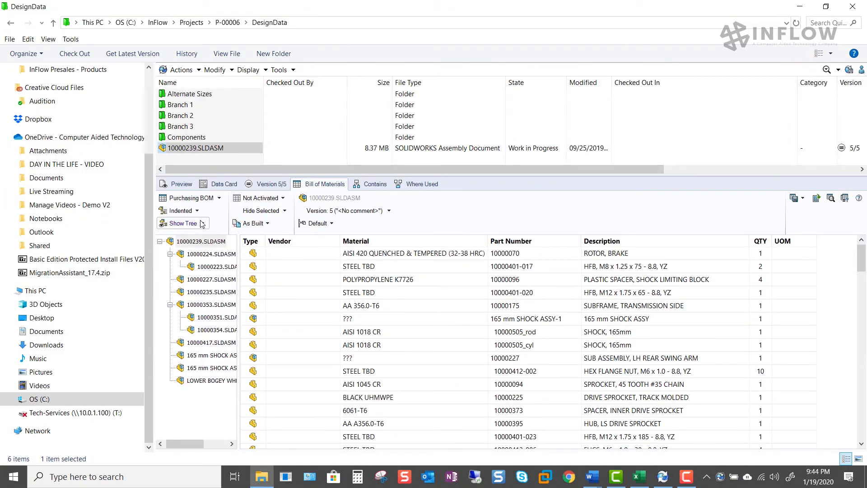
pyautogui.moveTo(201, 224)
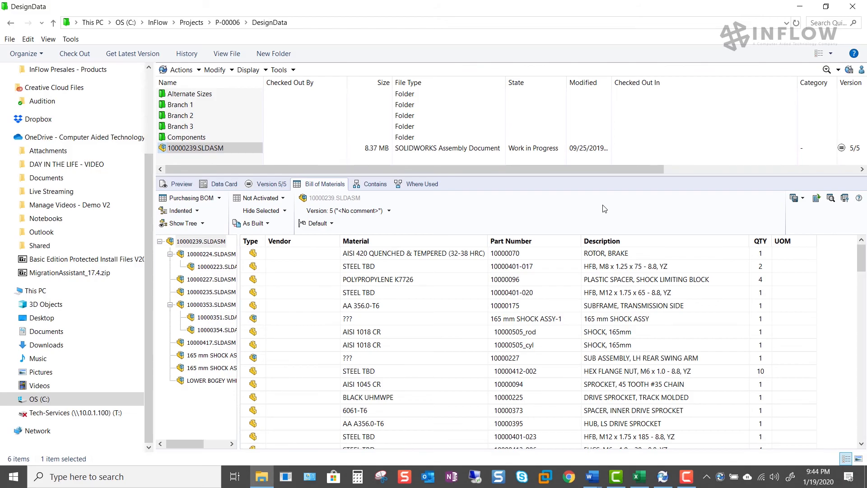
pyautogui.moveTo(605, 209)
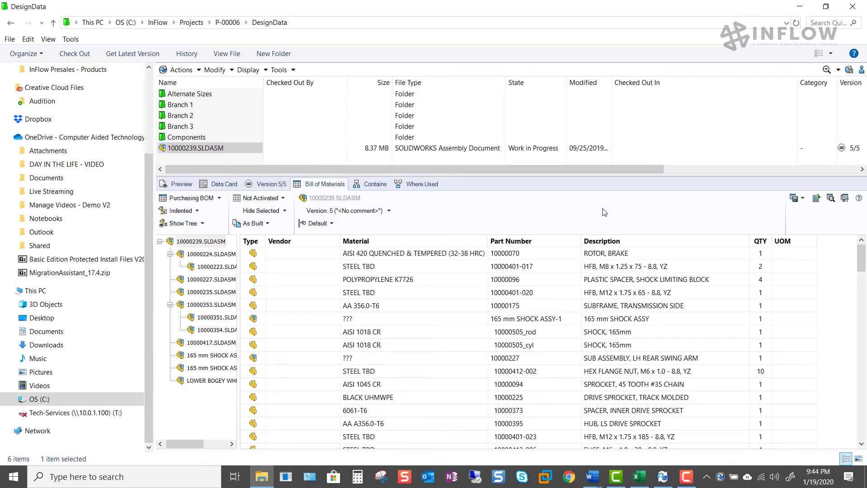